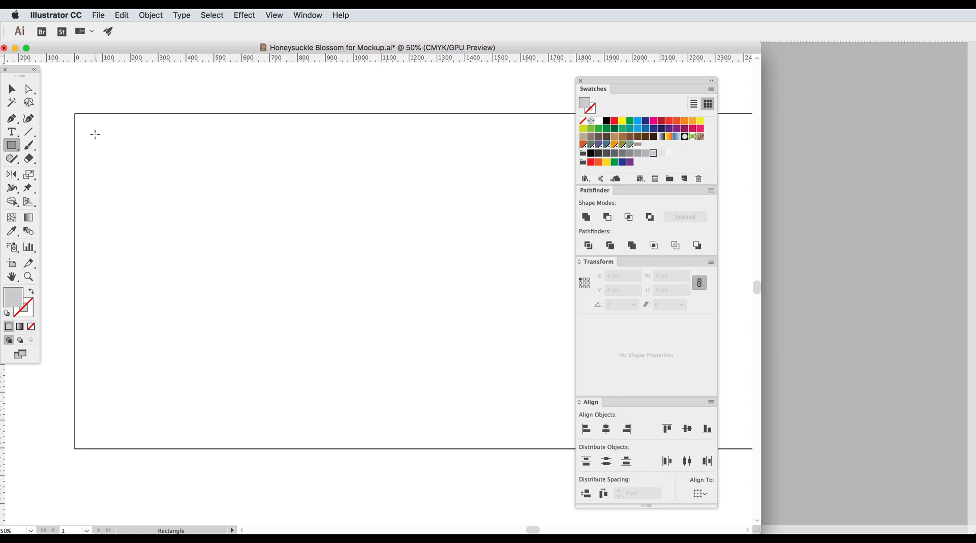
Drag a square across the artboard, filled with the multicoloured blossom pattern swatch.
drag(94, 135, 391, 434)
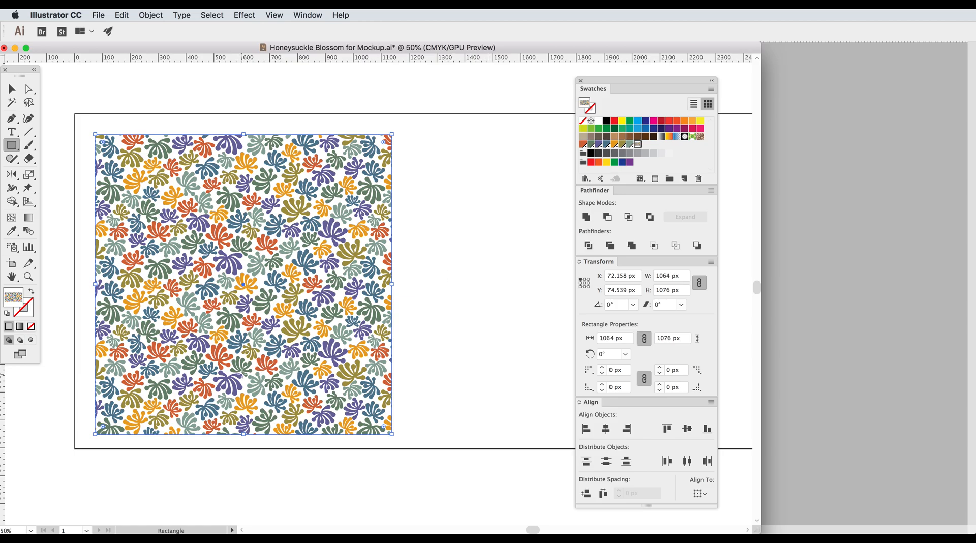
click(404, 289)
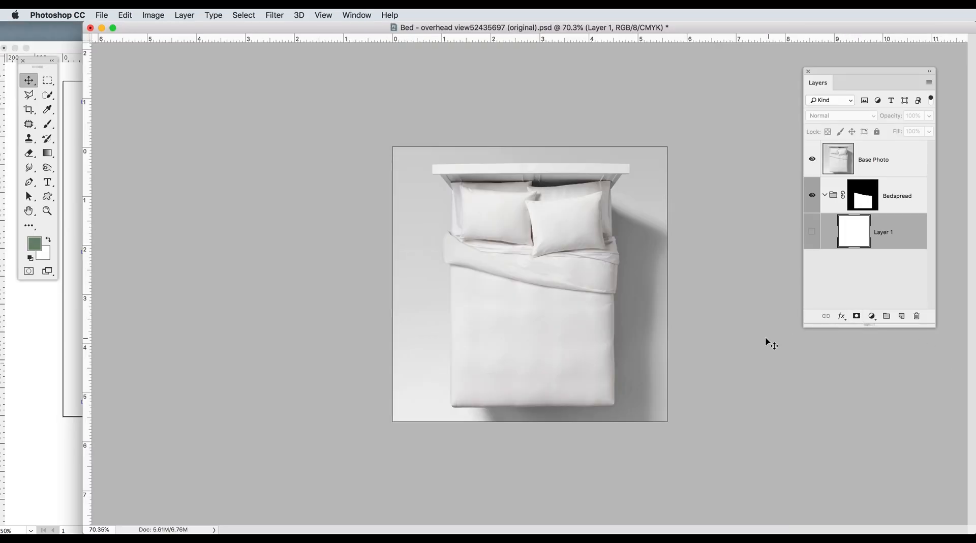
mouse_move(886, 235)
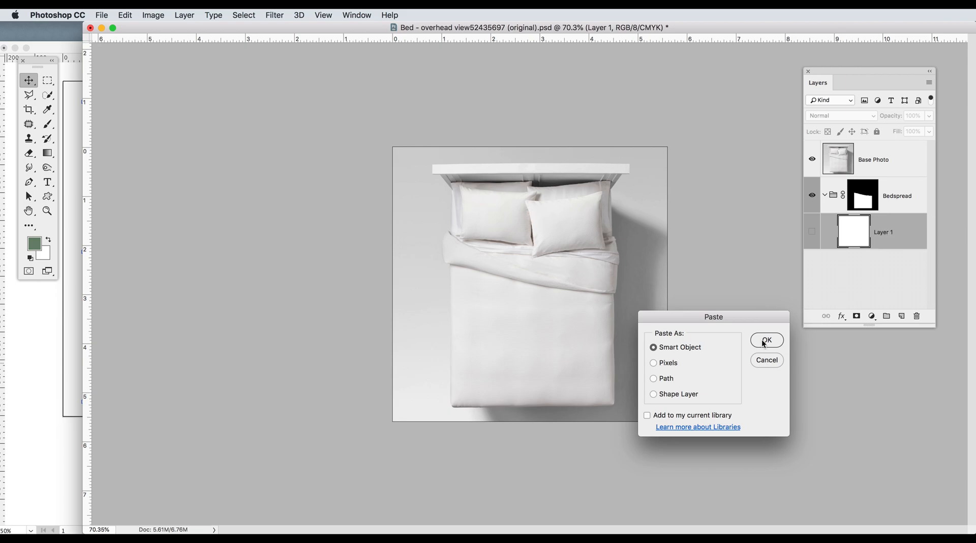
Paste the copied pattern square into the bed mockup as a Smart Object.
click(766, 340)
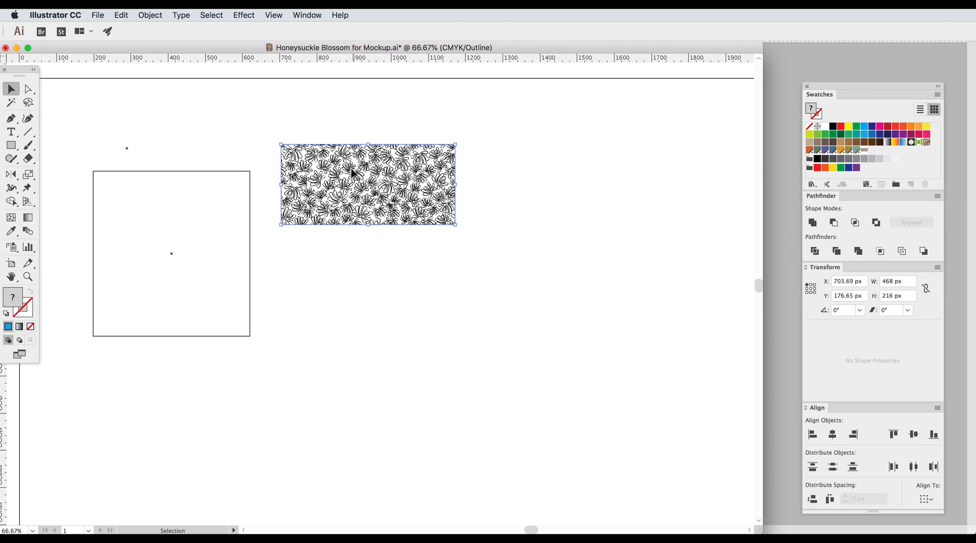
mouse_move(181, 247)
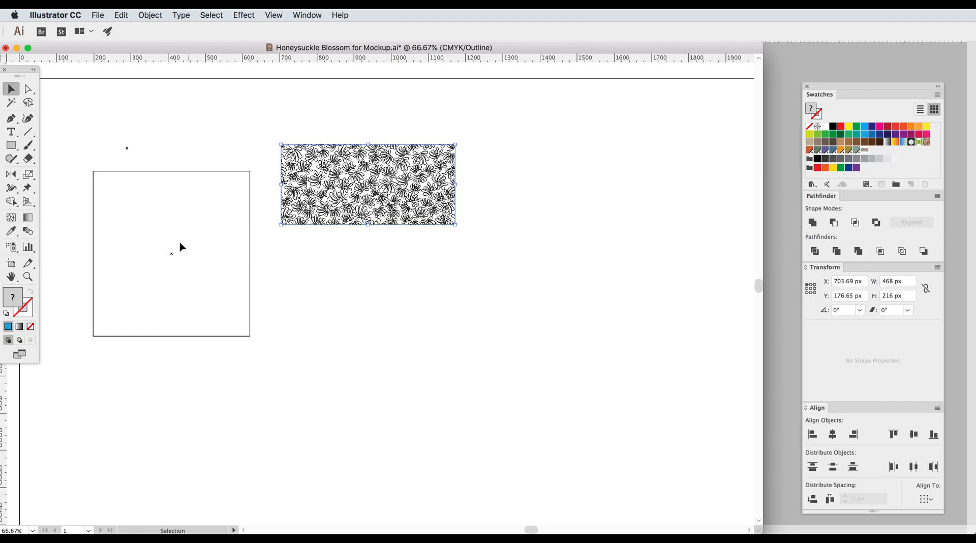
mouse_move(193, 233)
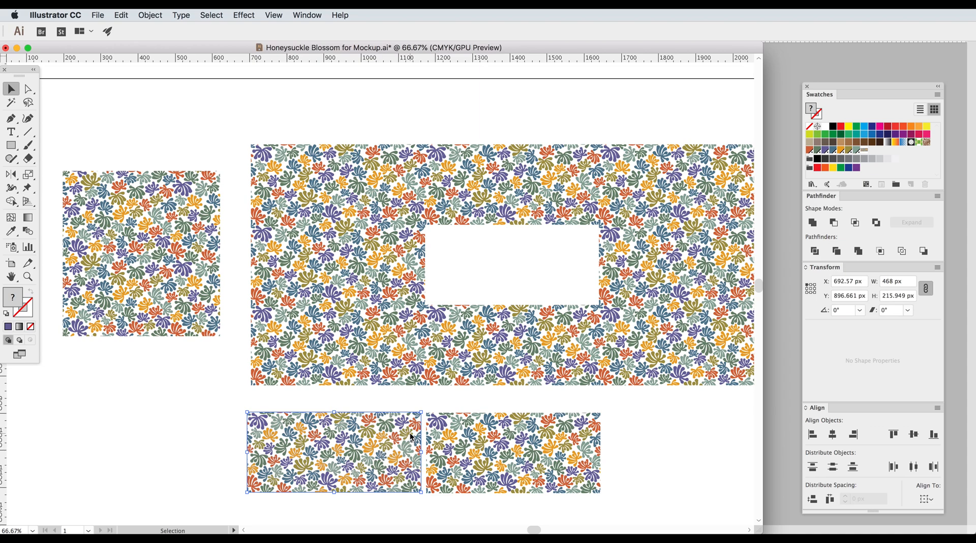
mouse_move(459, 450)
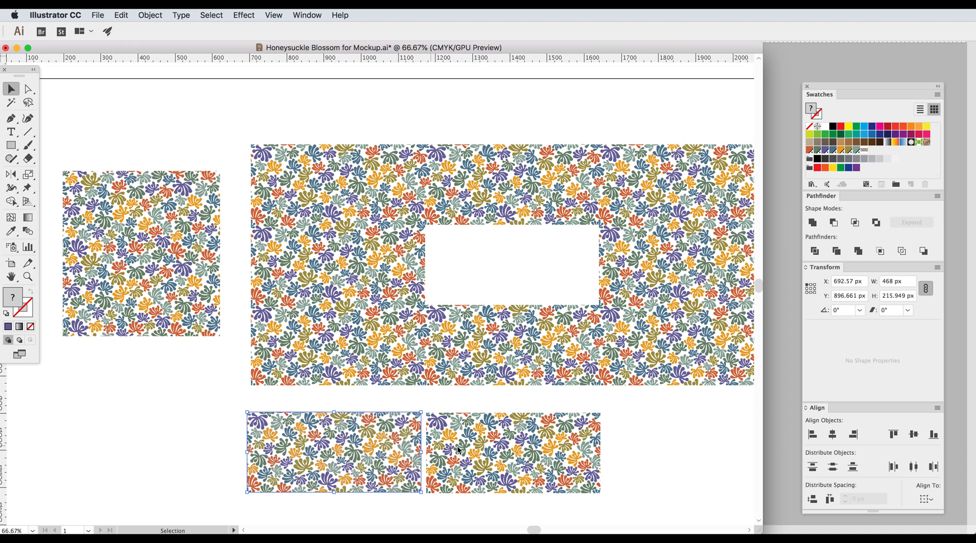
Select the right and left tiles to compare heights: 215.949 px versus 216 px.
click(527, 452)
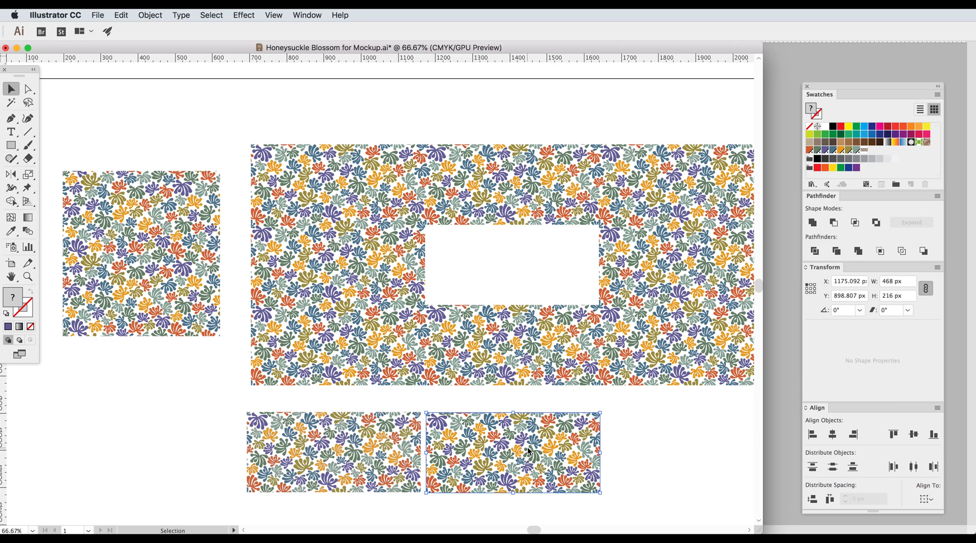
mouse_move(879, 302)
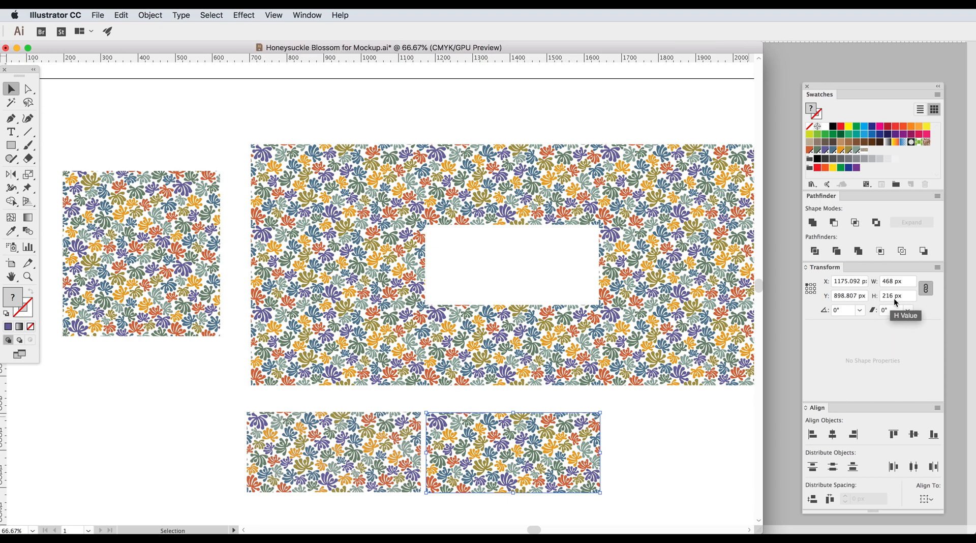
mouse_move(342, 478)
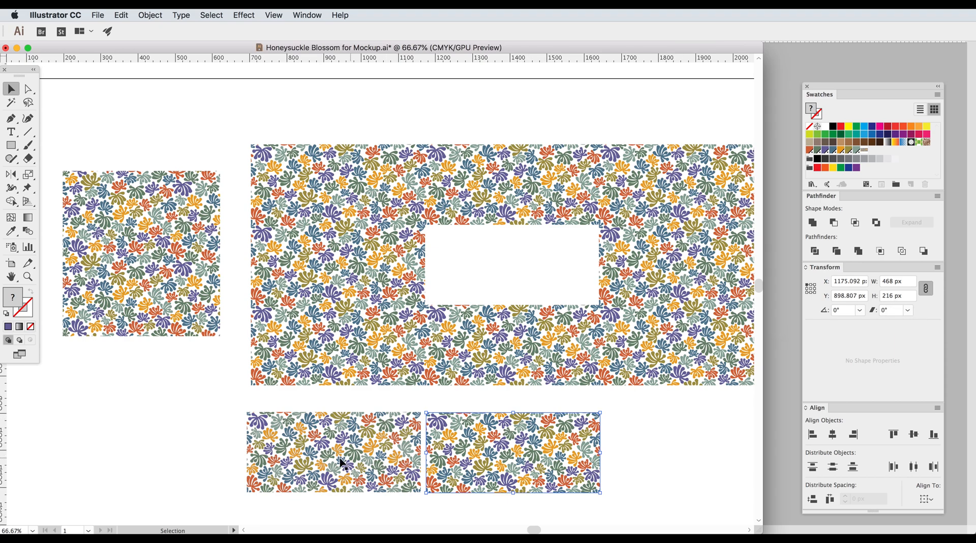
click(338, 464)
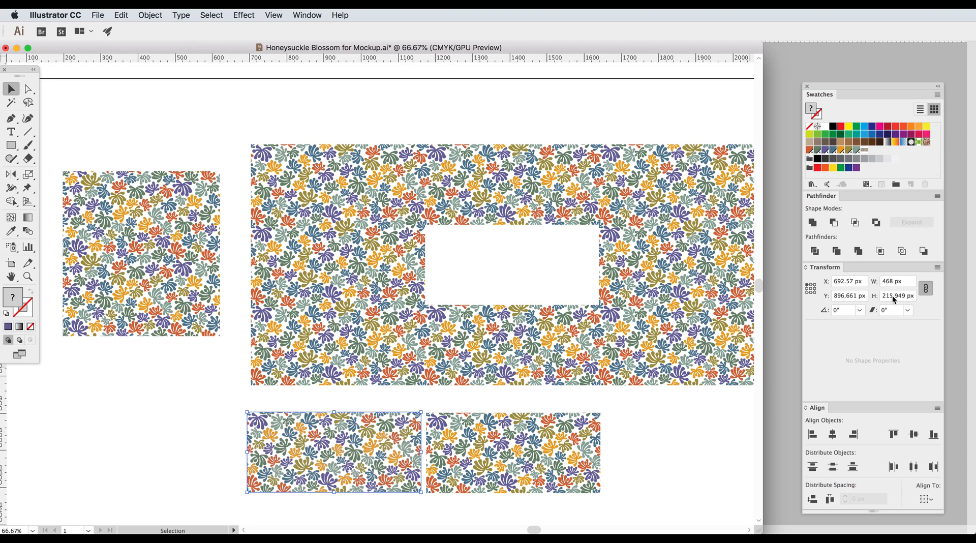
mouse_move(891, 295)
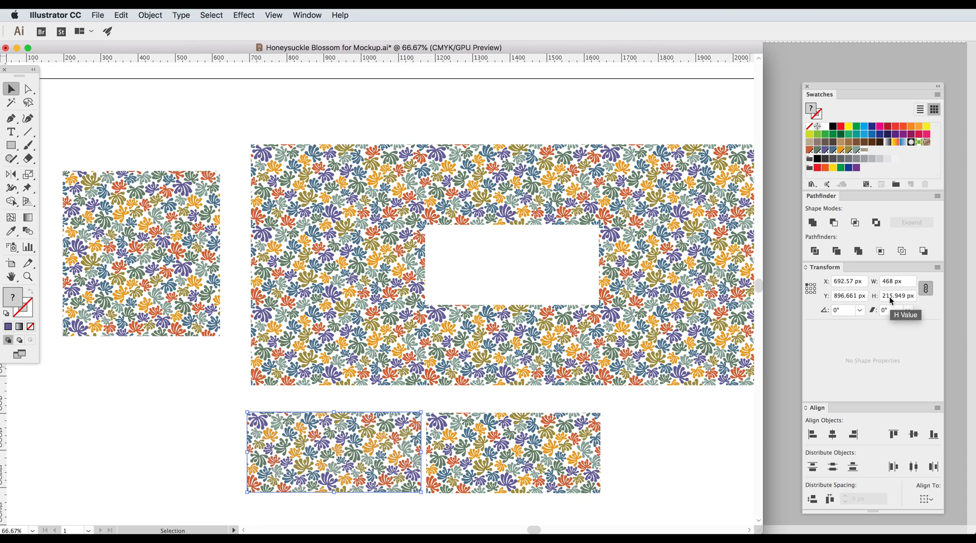
mouse_move(907, 301)
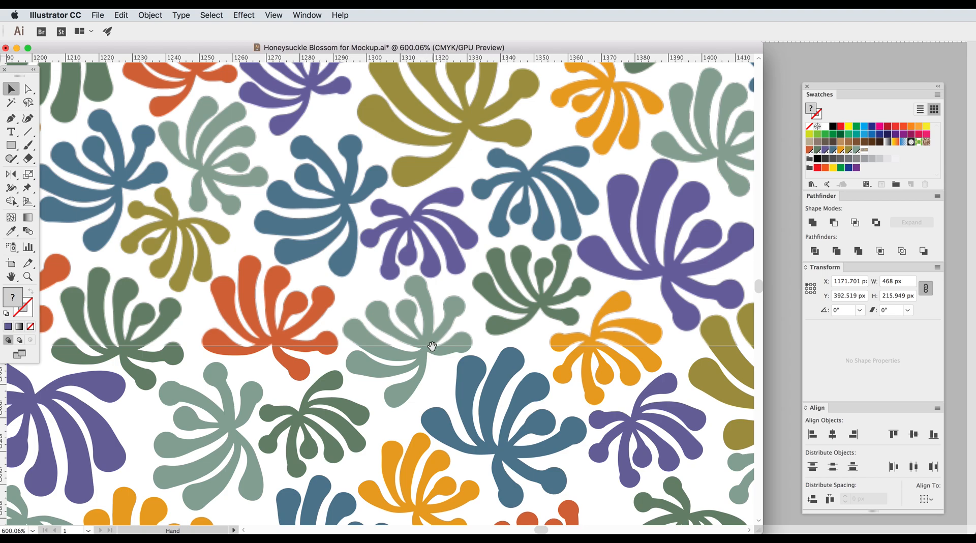
mouse_move(432, 350)
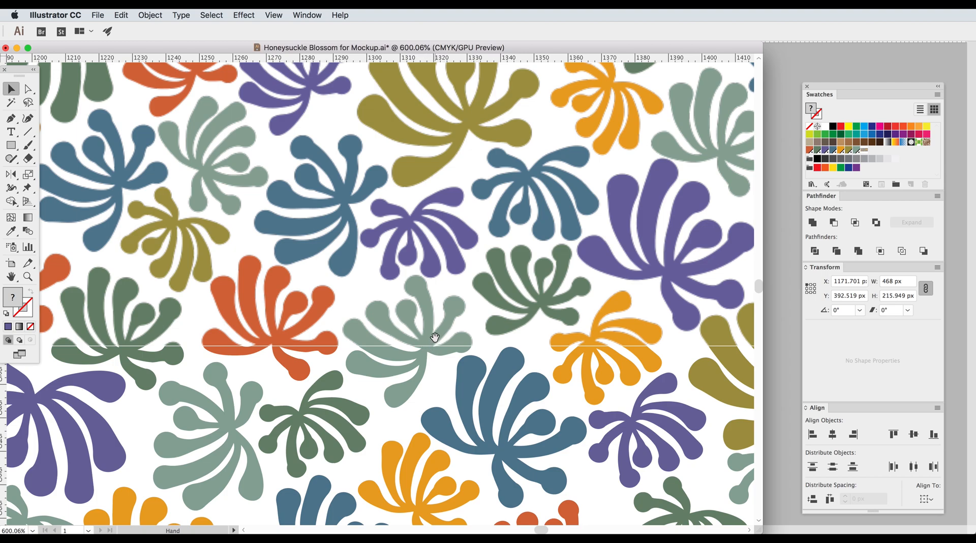
mouse_move(432, 317)
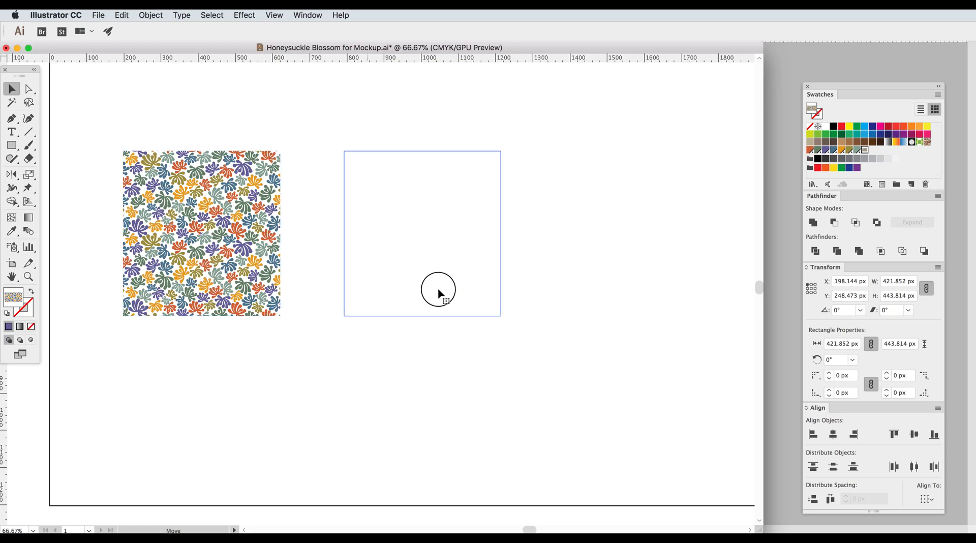
Expand the square's blossom pattern fill via Object > Expand with Fill checked.
click(154, 14)
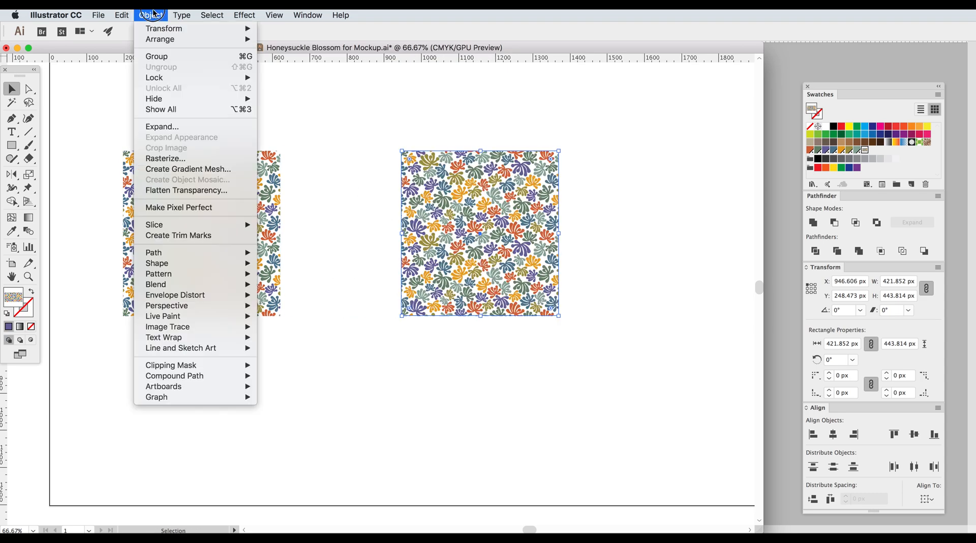
mouse_move(161, 126)
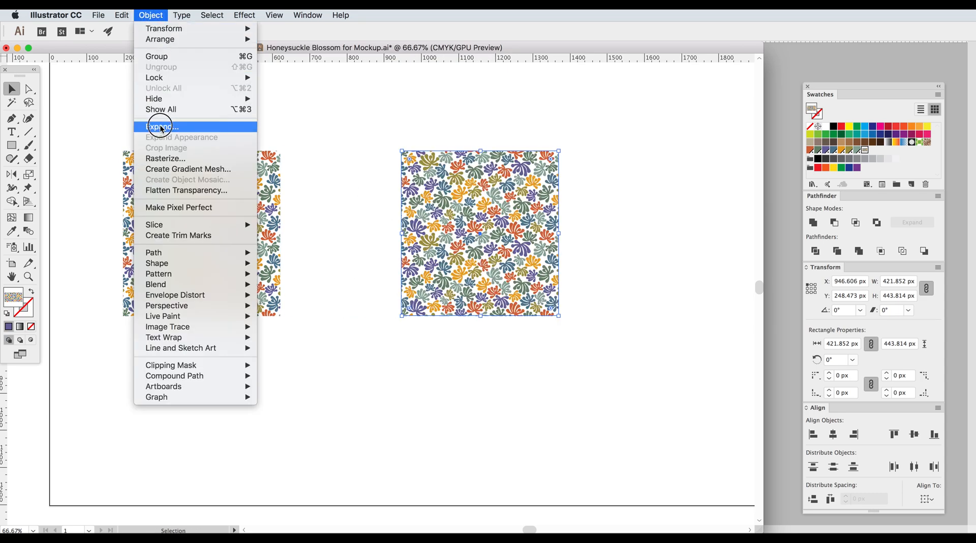
click(162, 126)
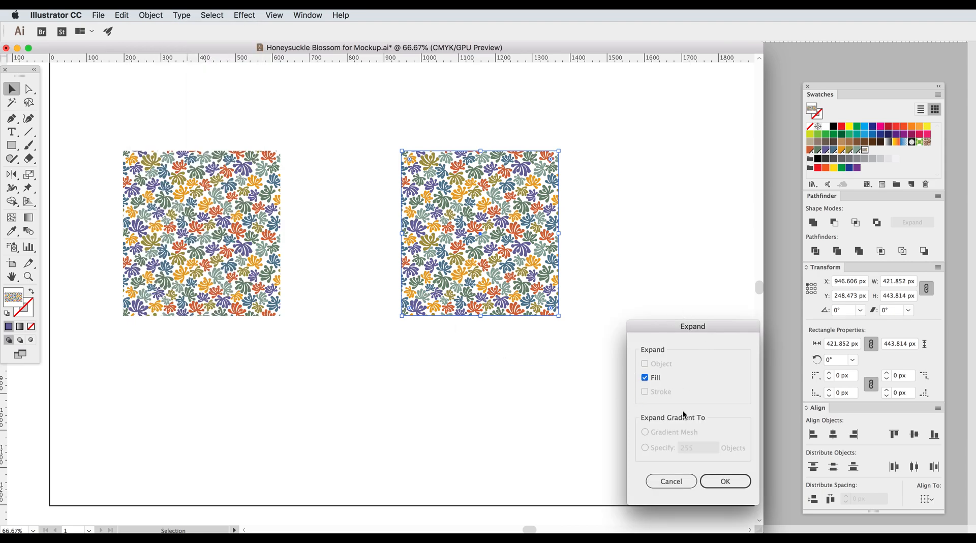
click(645, 378)
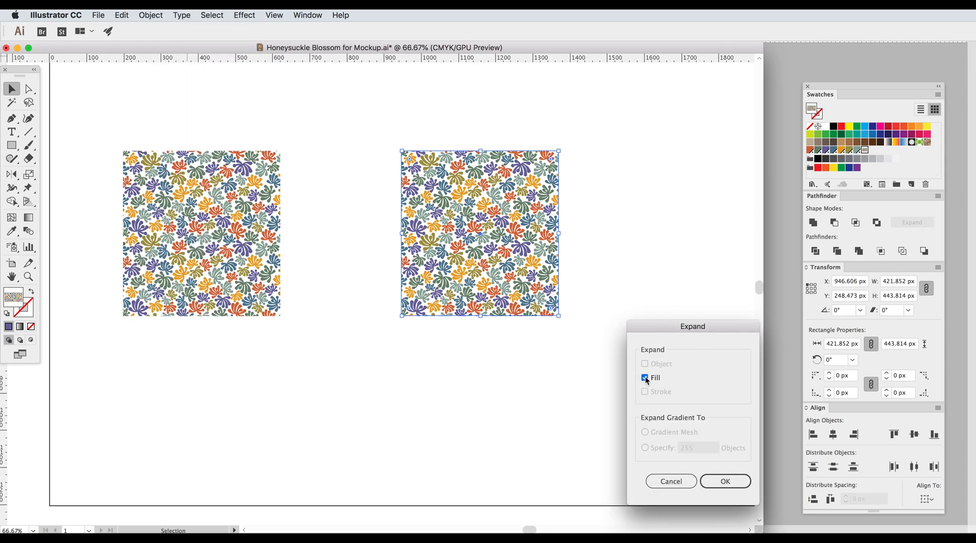
click(725, 481)
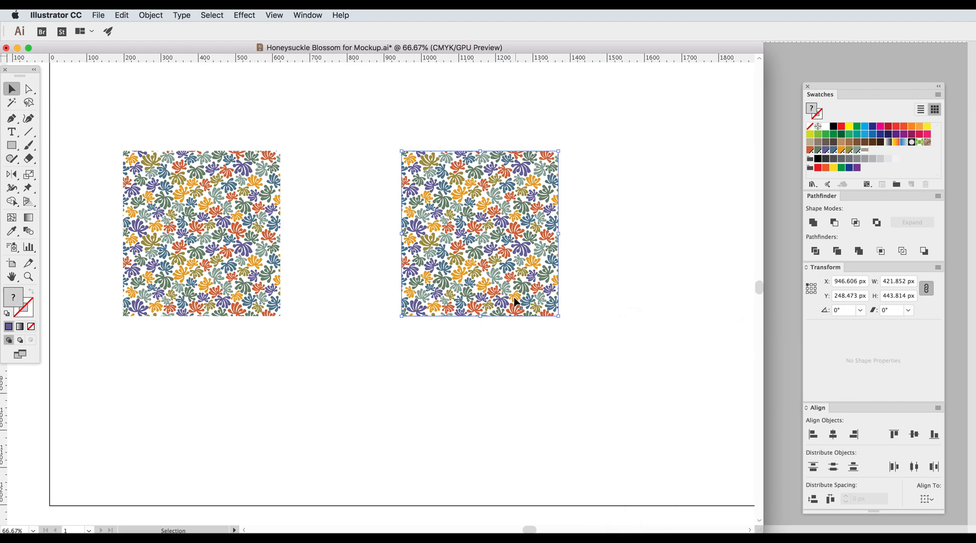
mouse_move(527, 374)
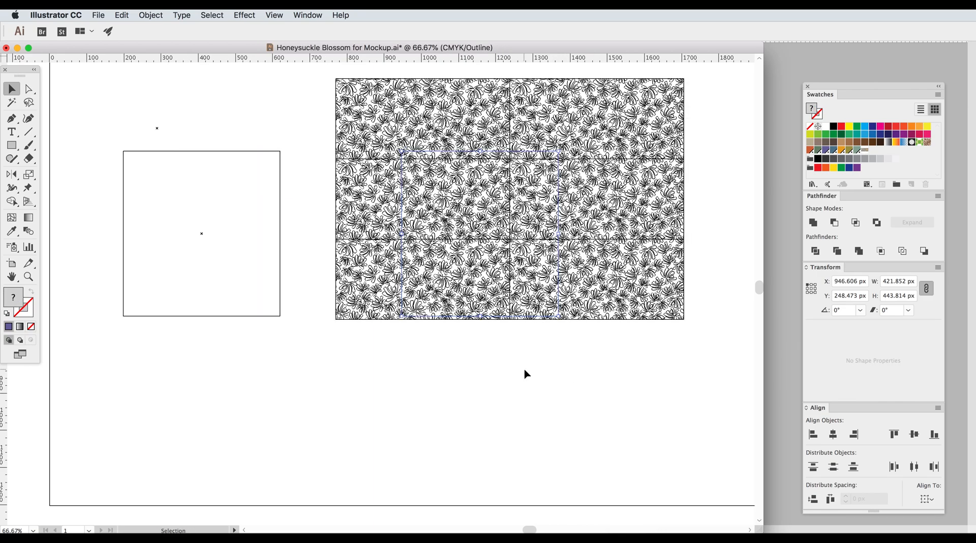
mouse_move(506, 267)
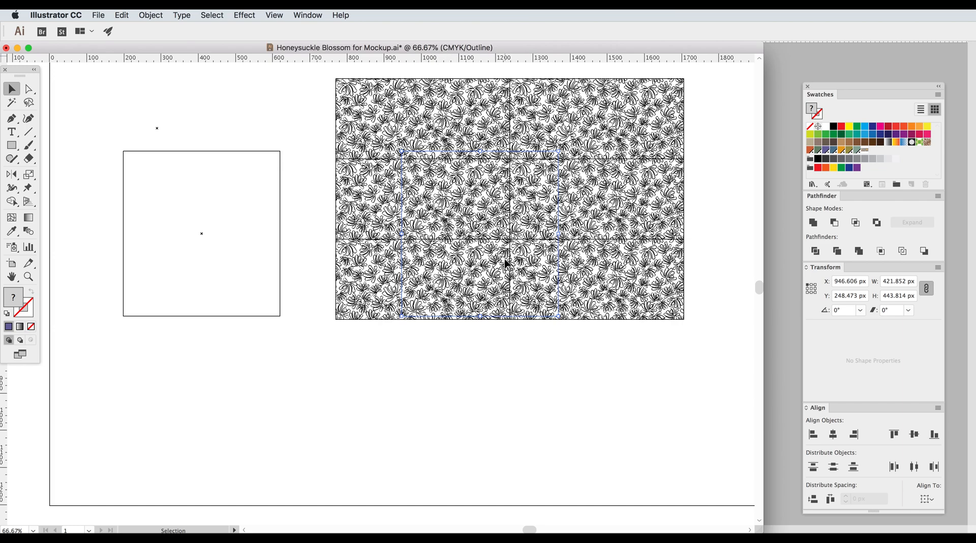
mouse_move(511, 230)
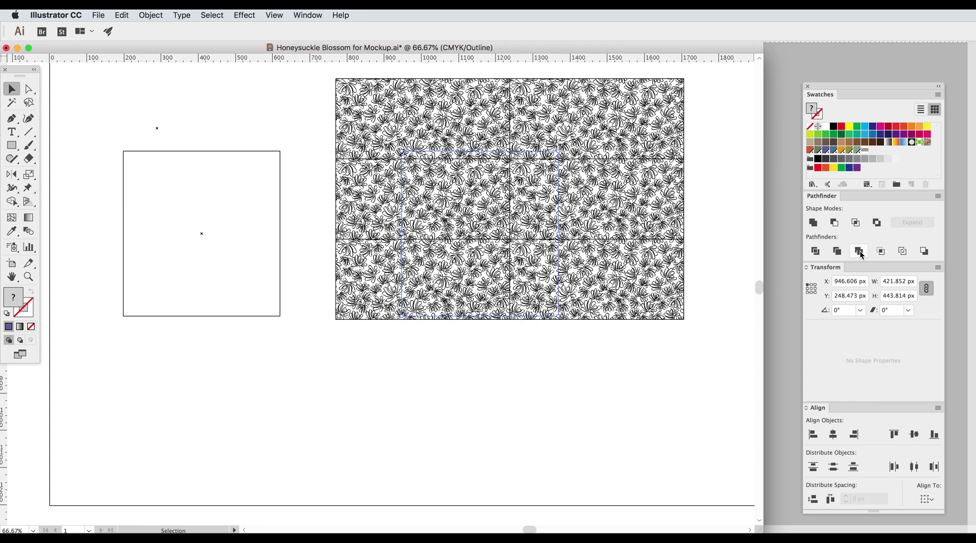
mouse_move(859, 251)
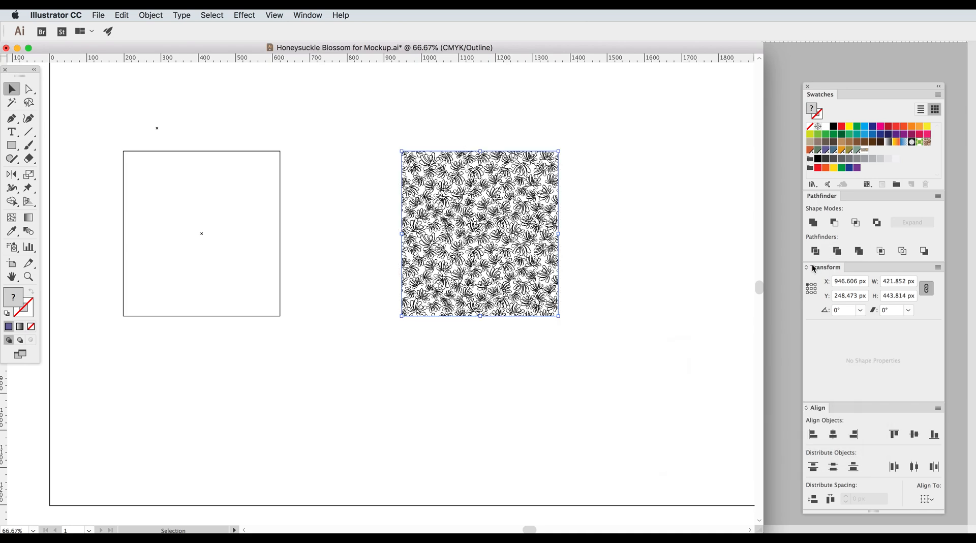
mouse_move(553, 228)
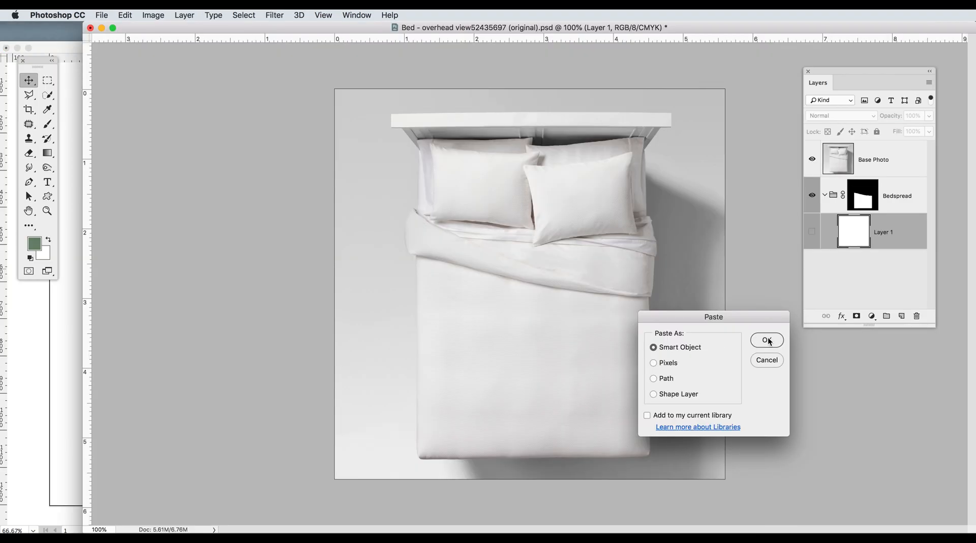
Place the merged pattern square in the bed mockup as a Smart Object.
click(767, 340)
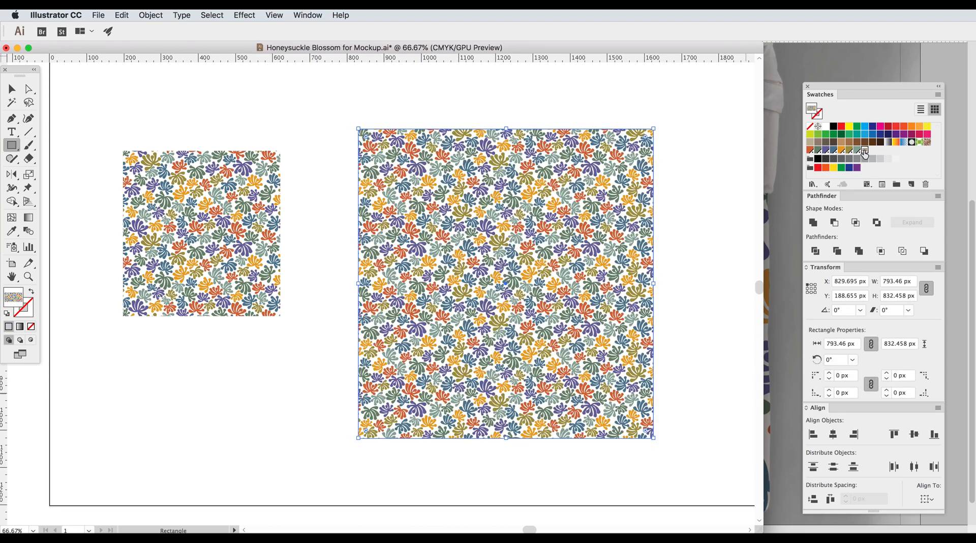
Expand the 793 by 832 px square's fill, then Merge it in Pathfinder.
click(150, 15)
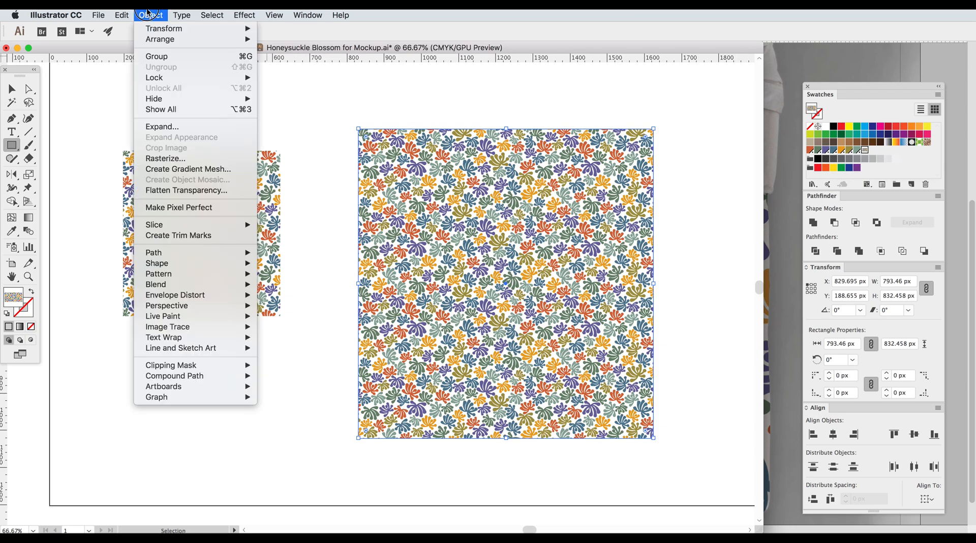
click(162, 126)
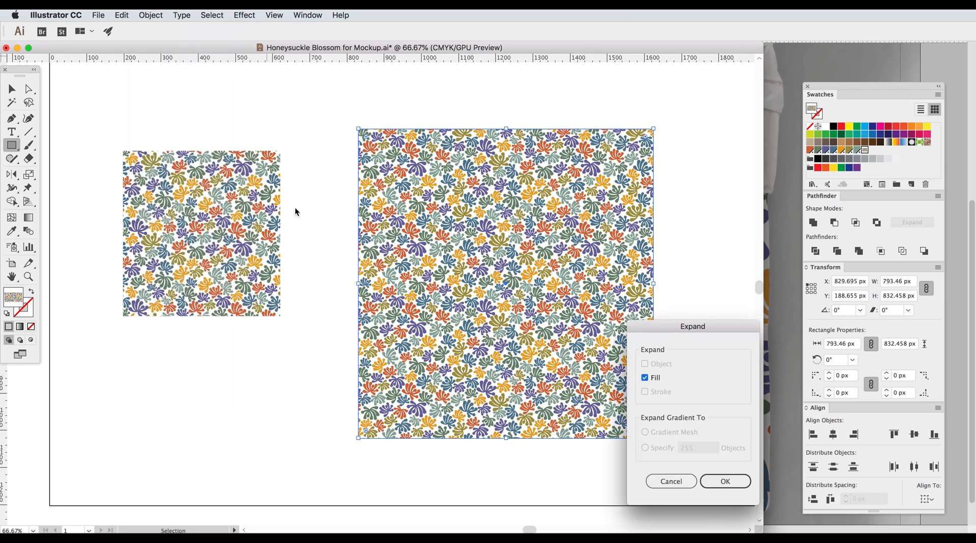
click(725, 481)
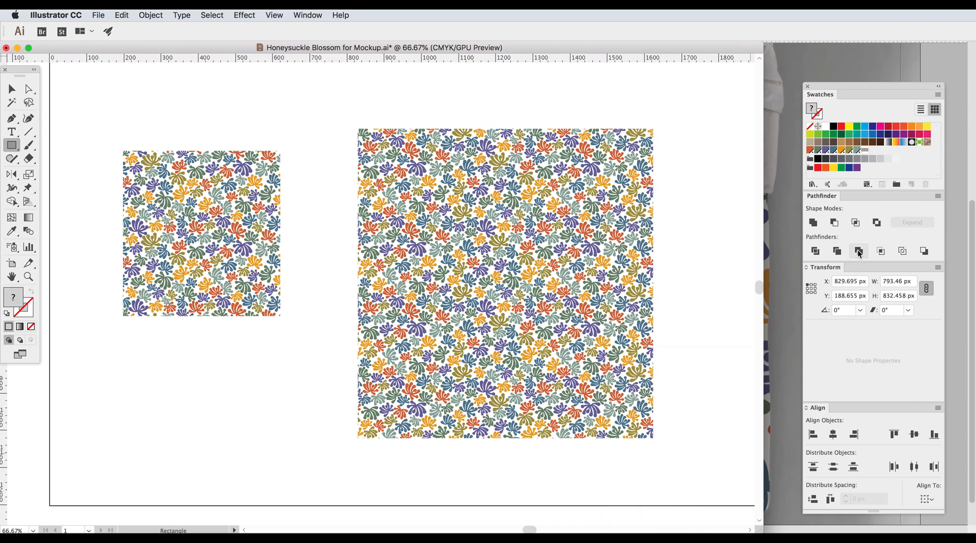
click(859, 251)
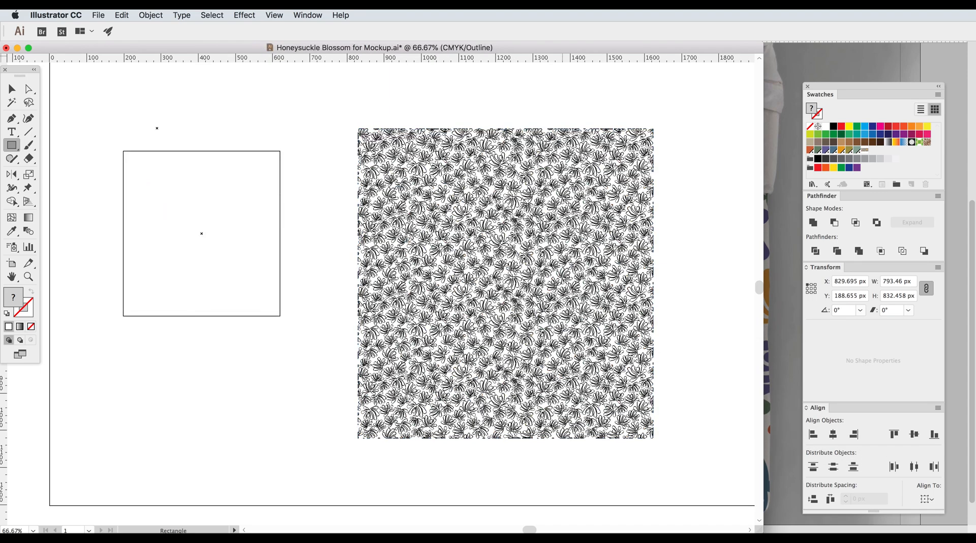
mouse_move(526, 357)
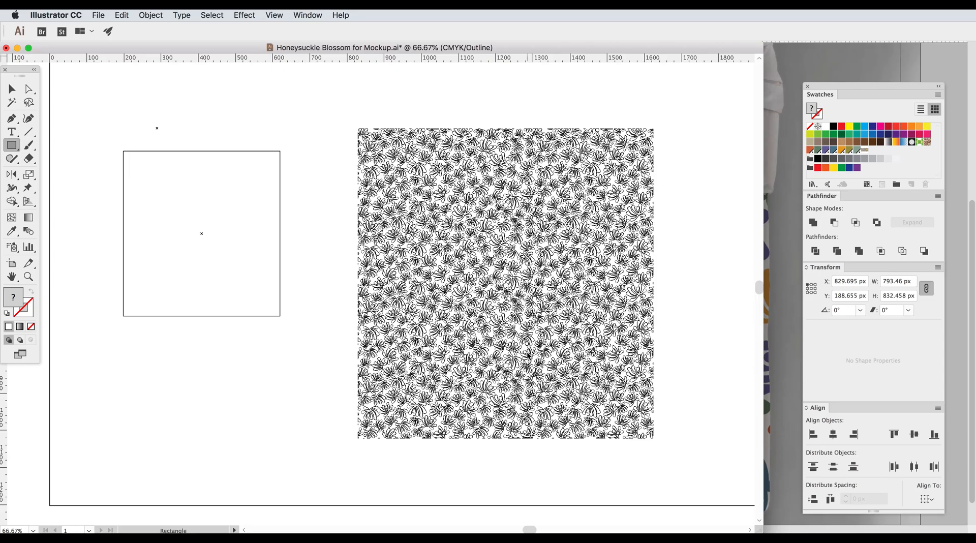